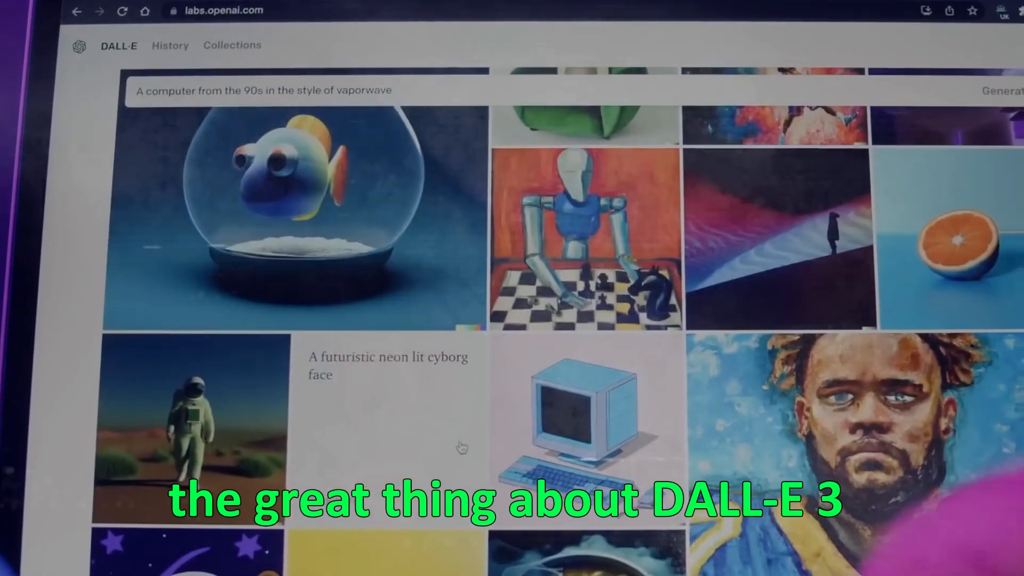
# Preview the 'New creative video' avatar clip from the D-ID video library
pyautogui.scroll(-3)
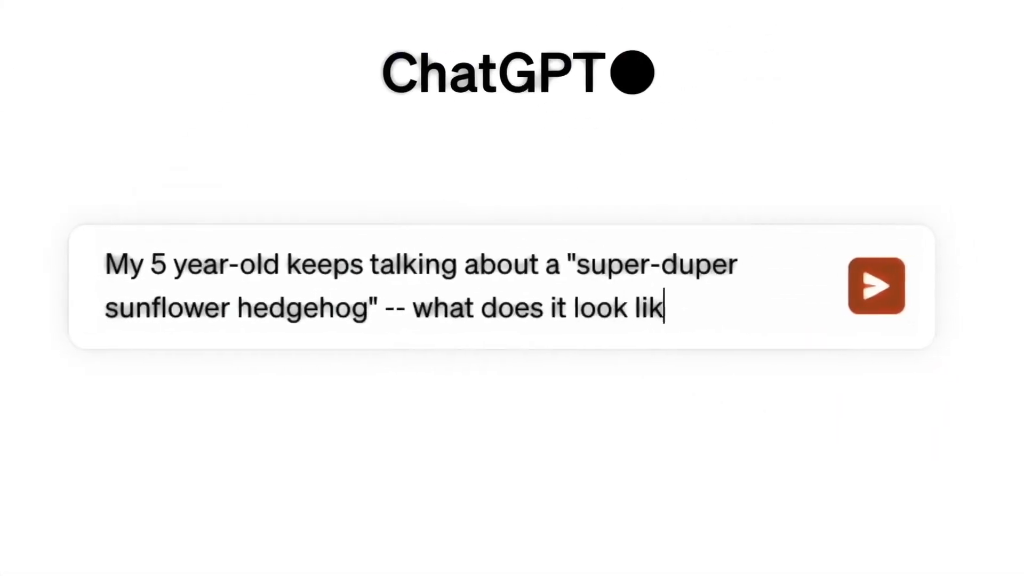
pyautogui.click(877, 286)
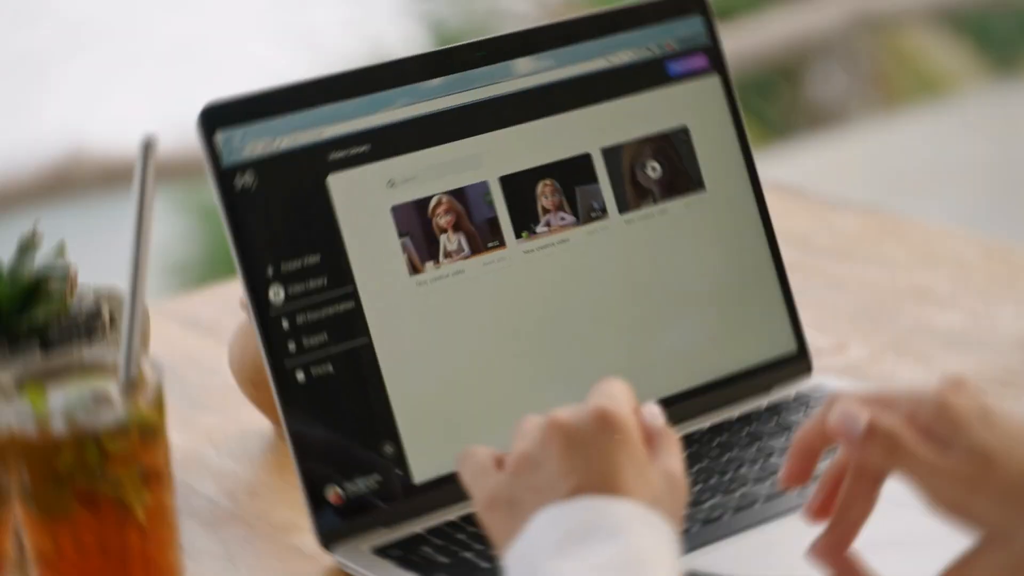
pyautogui.click(536, 222)
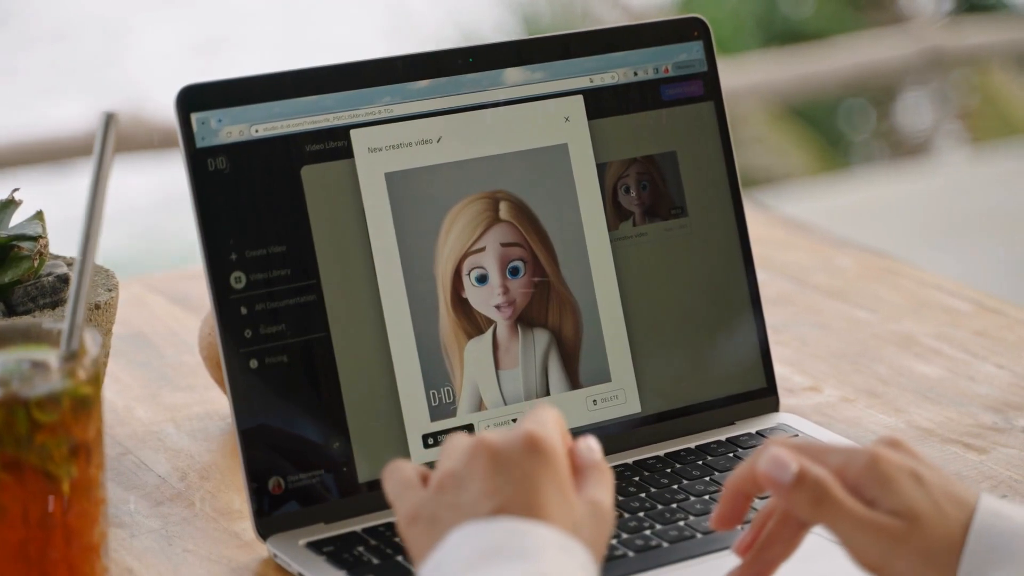